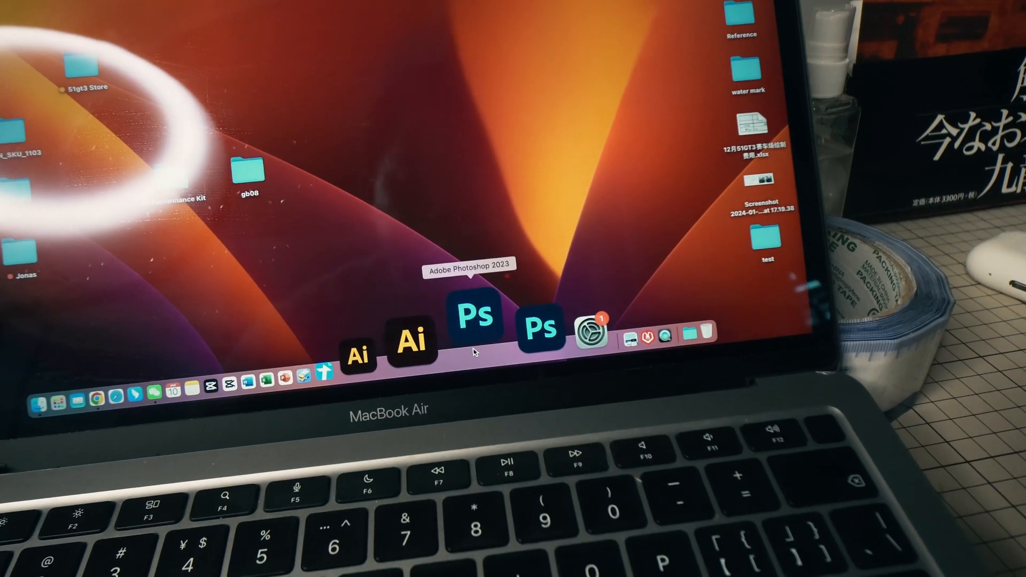
Launch Adobe Photoshop 2023 from the Dock, showing a blank Untitled-1 document at 100%.
left_click(477, 319)
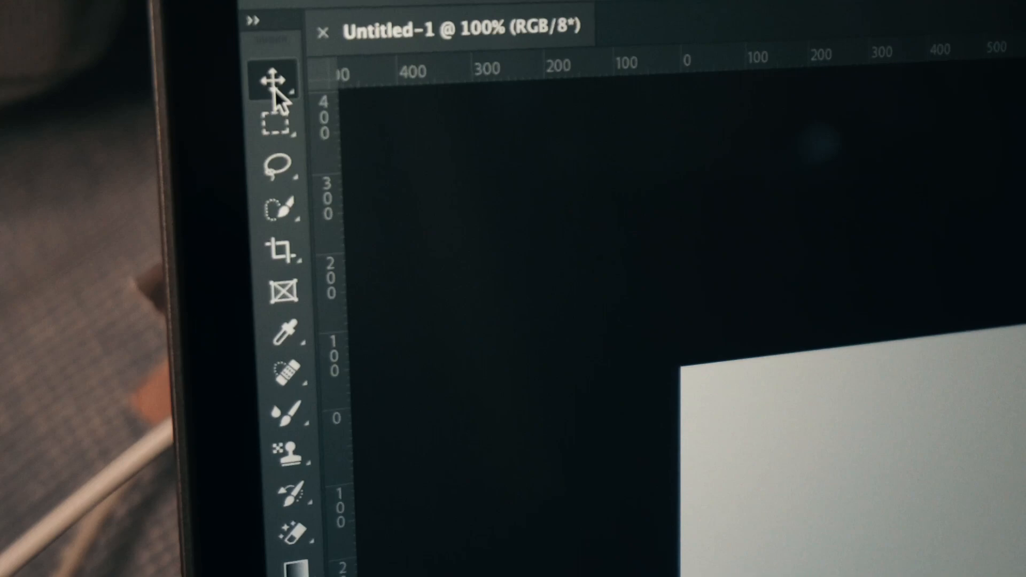